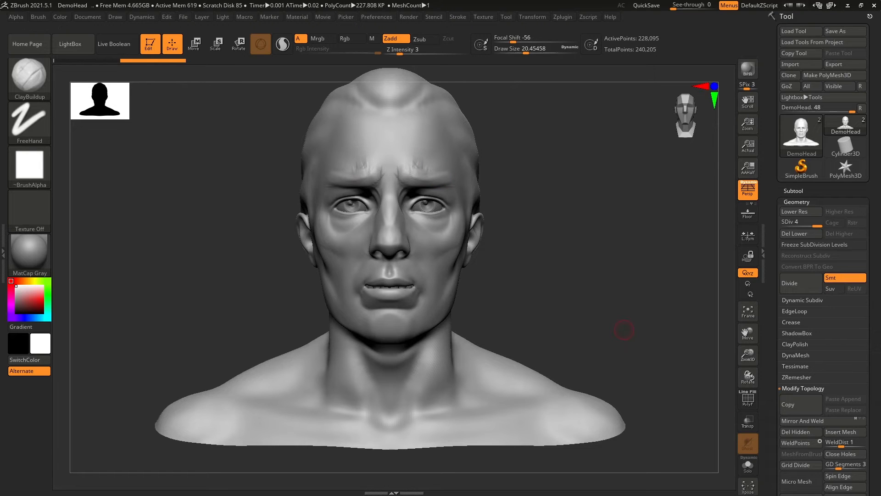
# Step: Step the bust through its subdivision levels, return to full resolution, then settle on level 3
pyautogui.click(794, 211)
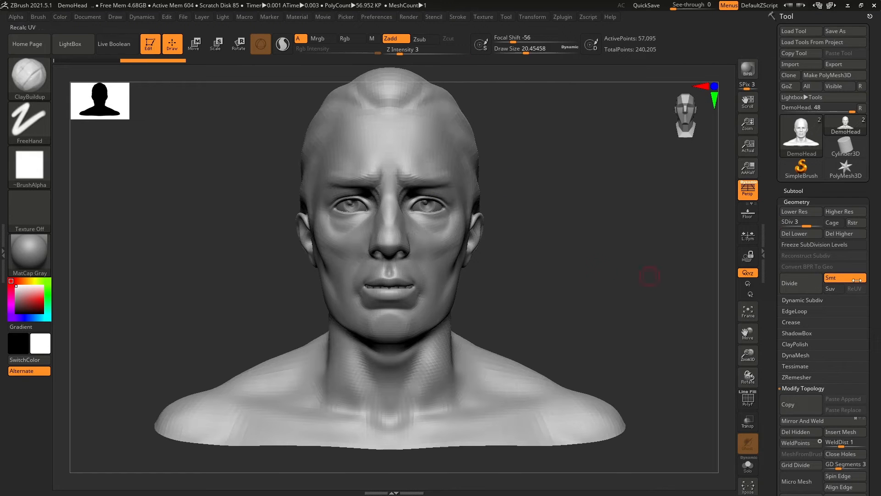
pyautogui.click(799, 211)
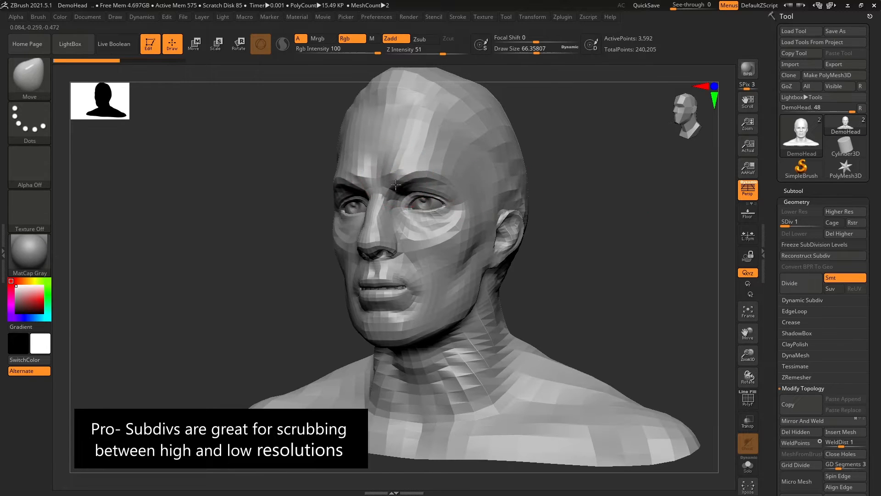
pyautogui.click(844, 211)
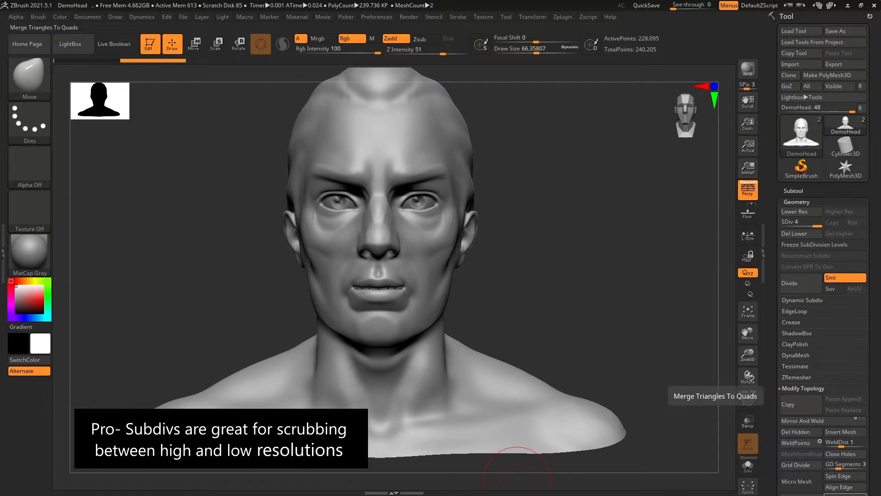
pyautogui.click(794, 211)
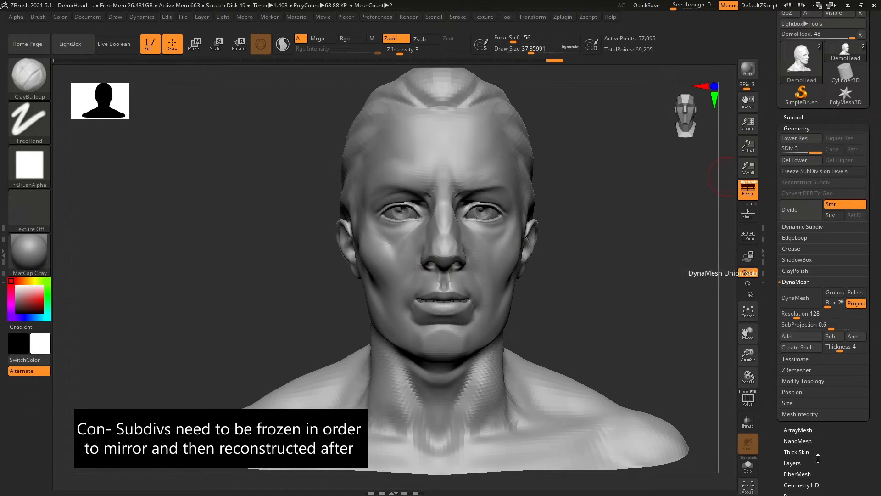
# Step: Mirror And Weld the bust across its centre via Modify Topology, freezing its subdivisions
pyautogui.click(804, 380)
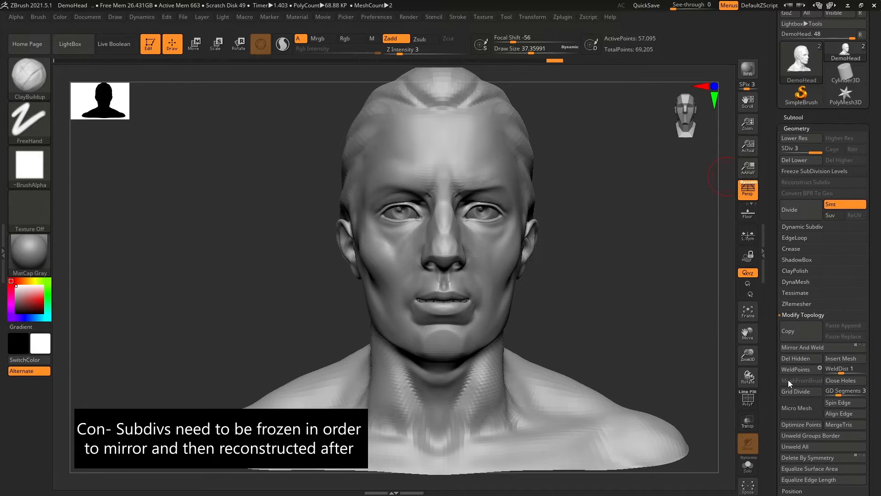
pyautogui.moveTo(802, 347)
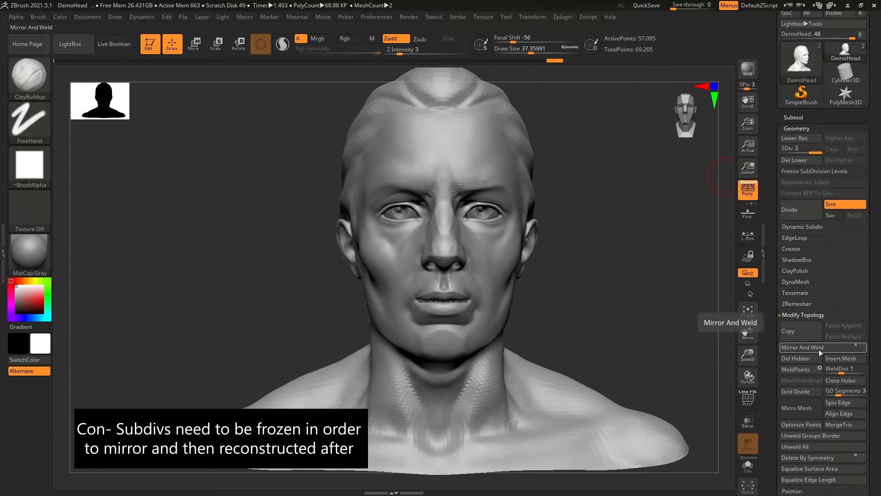
pyautogui.click(802, 347)
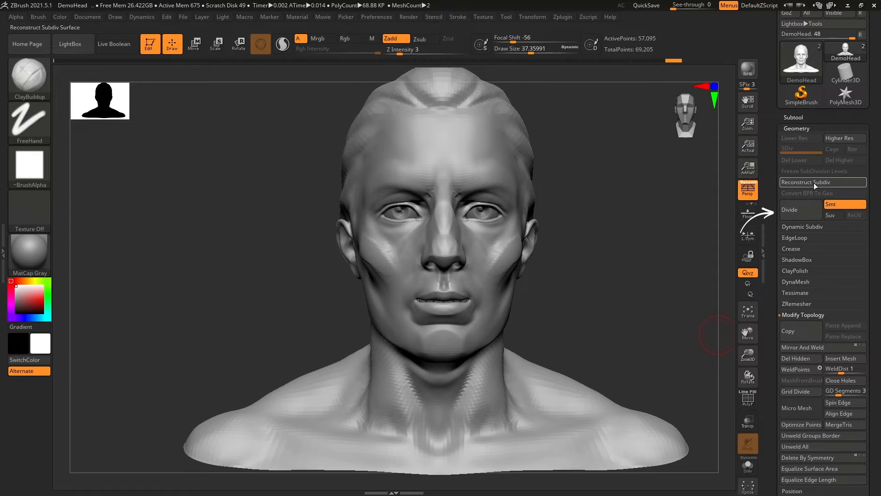
# Step: Switch to the PolySphere cat head at SDiv 1 and freeze its subdivision levels
pyautogui.click(806, 181)
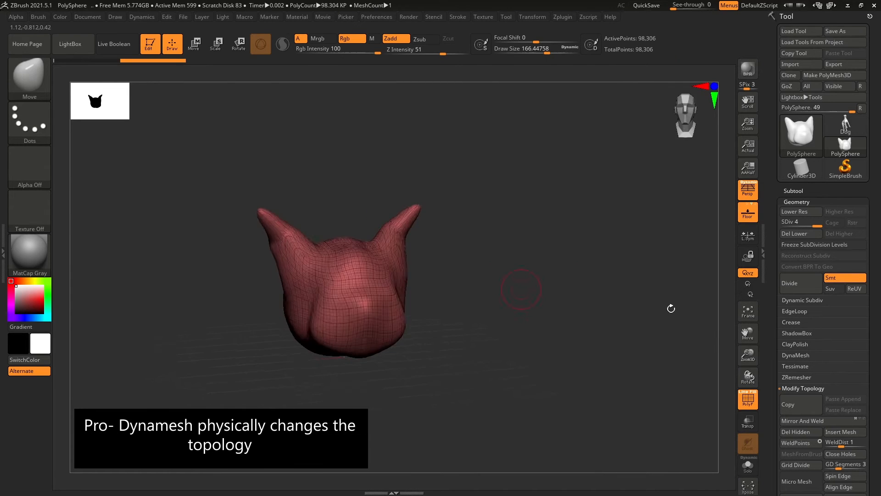
pyautogui.click(790, 283)
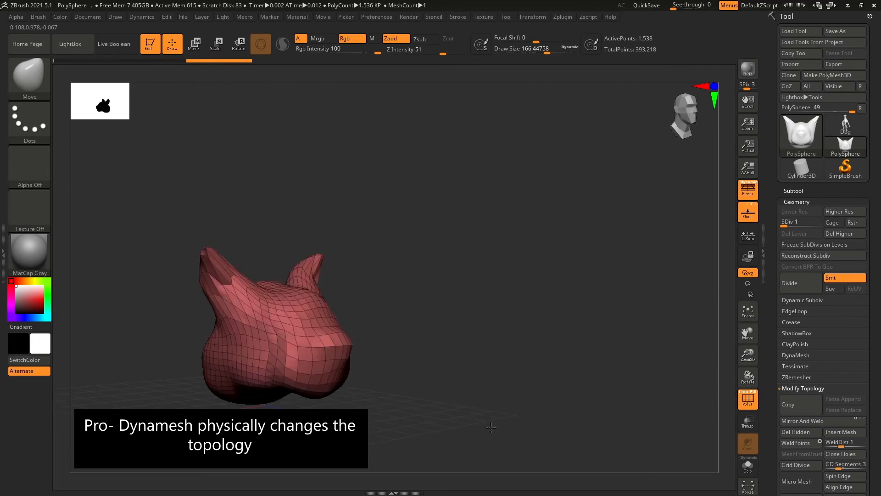
pyautogui.click(796, 354)
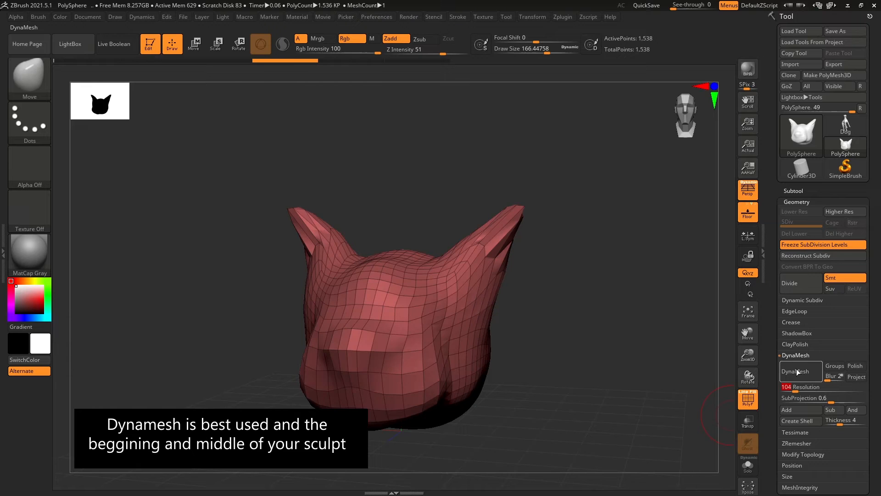
# Step: DynaMesh the cat head at resolution 80, ready for face sculpting
pyautogui.click(793, 372)
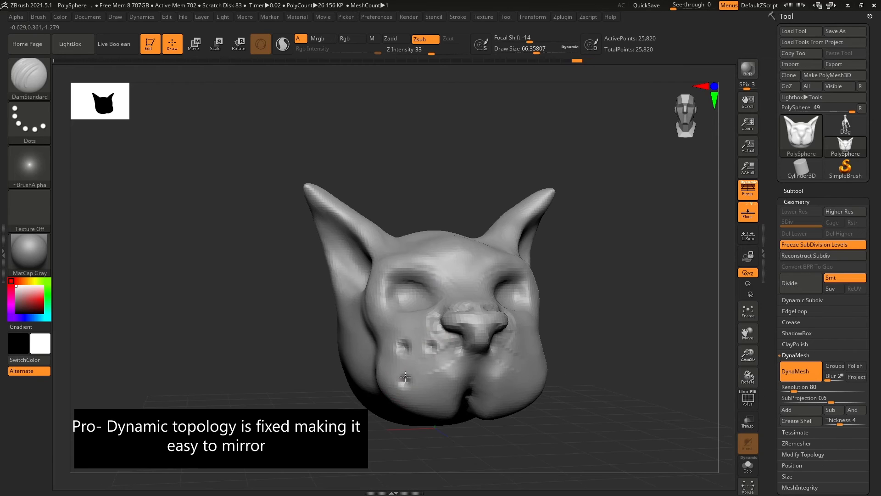
# Step: Mirror And Weld the cat head so the whisker dots appear on both cheeks
pyautogui.click(795, 370)
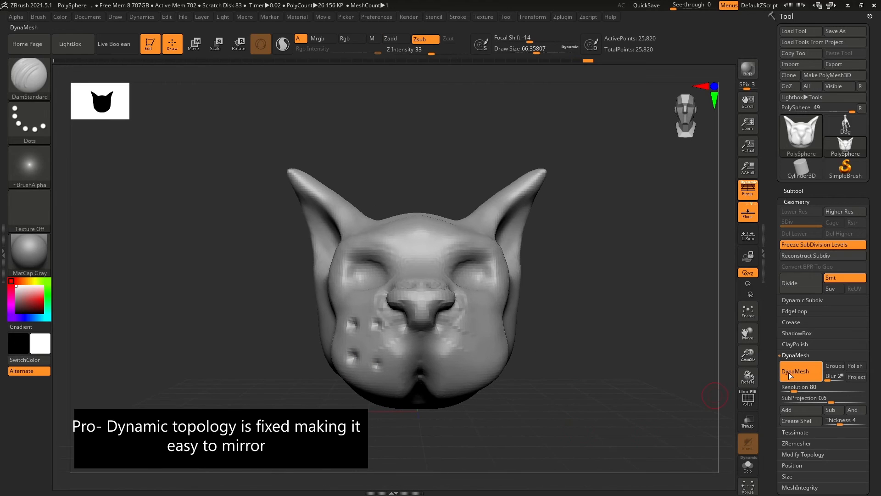
pyautogui.click(803, 455)
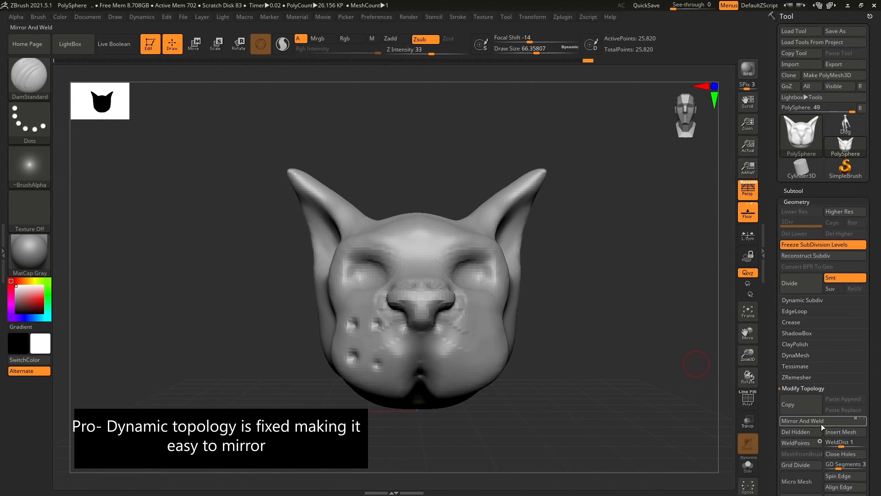
pyautogui.click(803, 420)
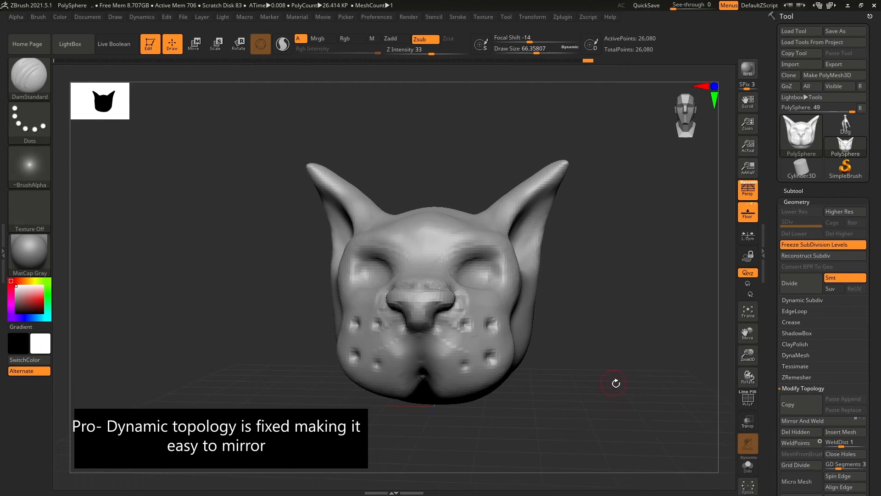
pyautogui.click(797, 432)
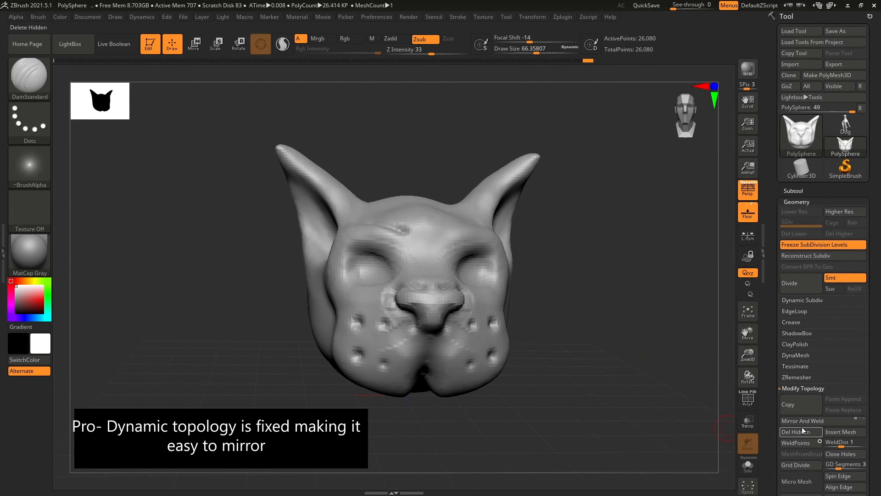